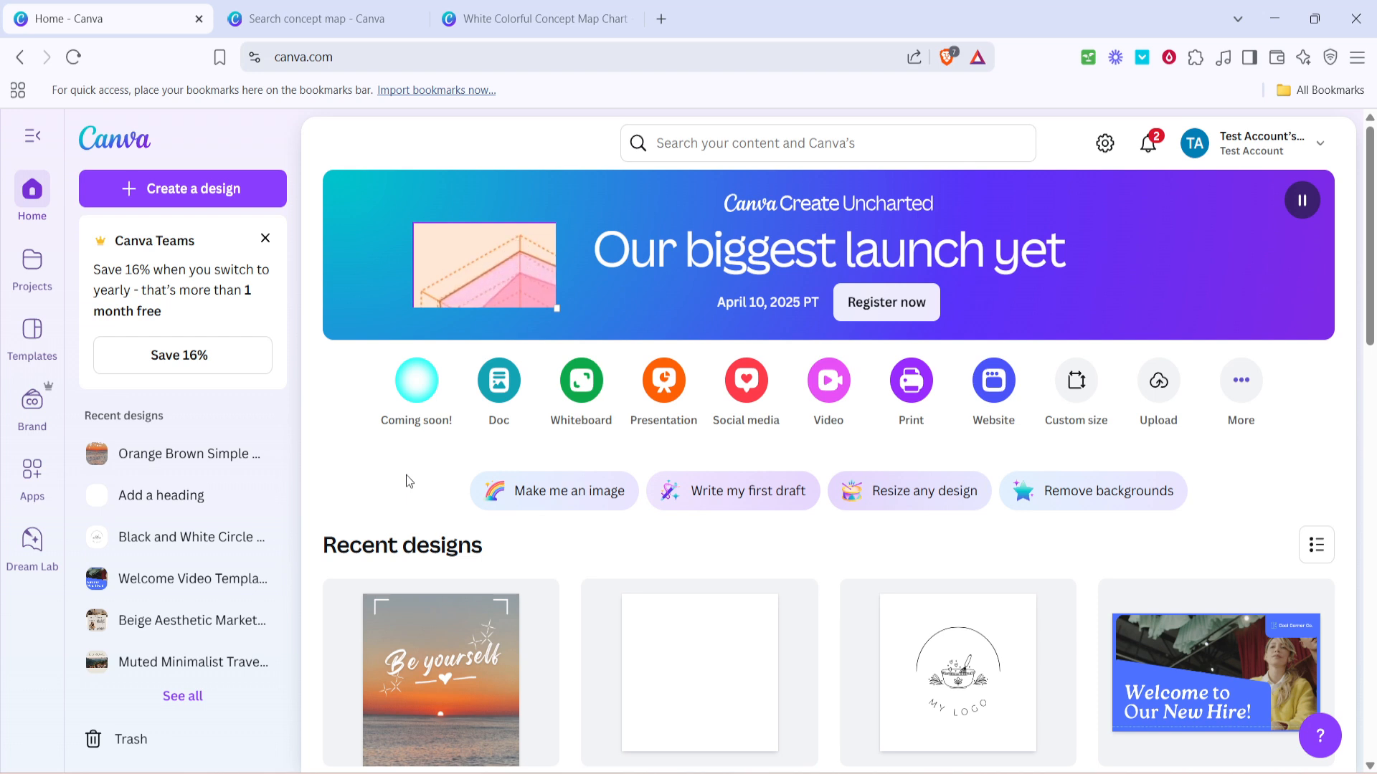
pyautogui.moveTo(498, 381)
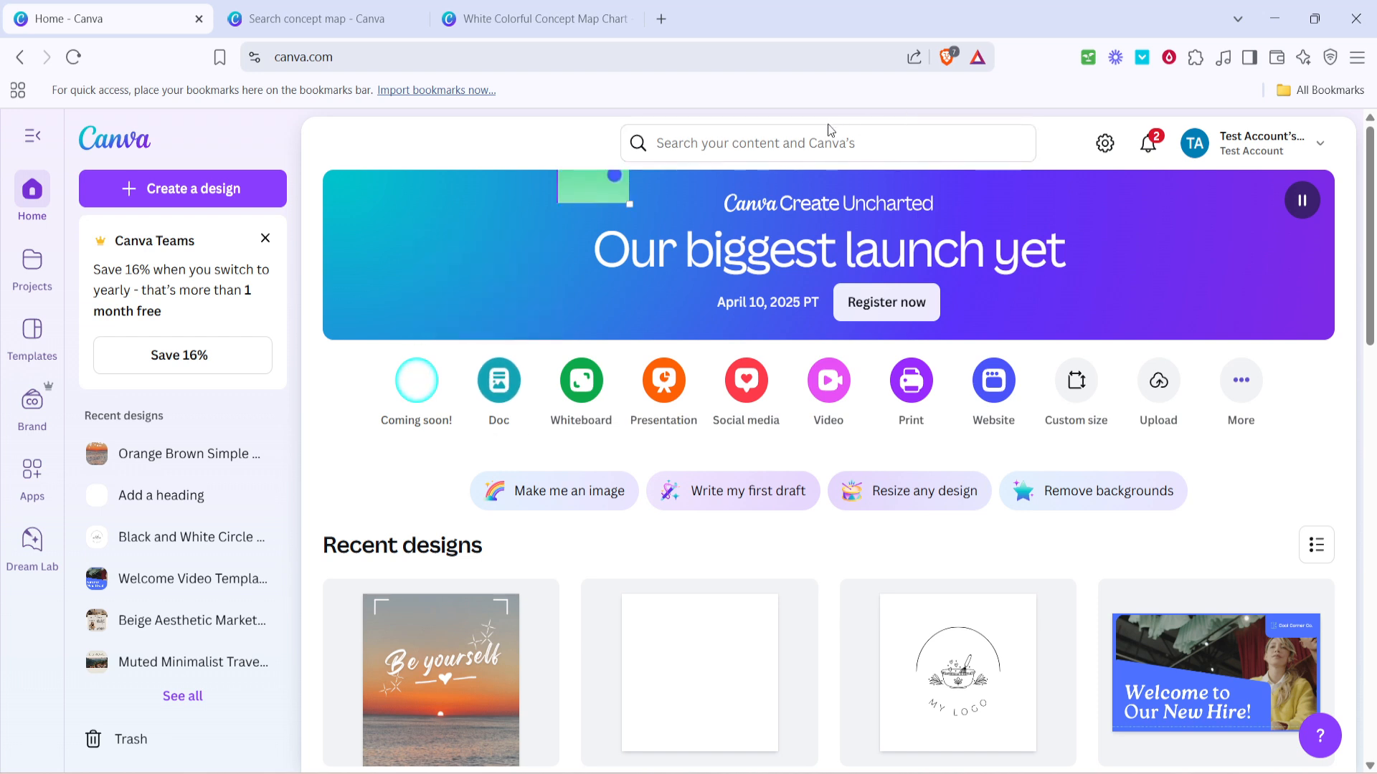
# - Return to the 'Search concept map' results and browse further down the templates grid
pyautogui.click(321, 18)
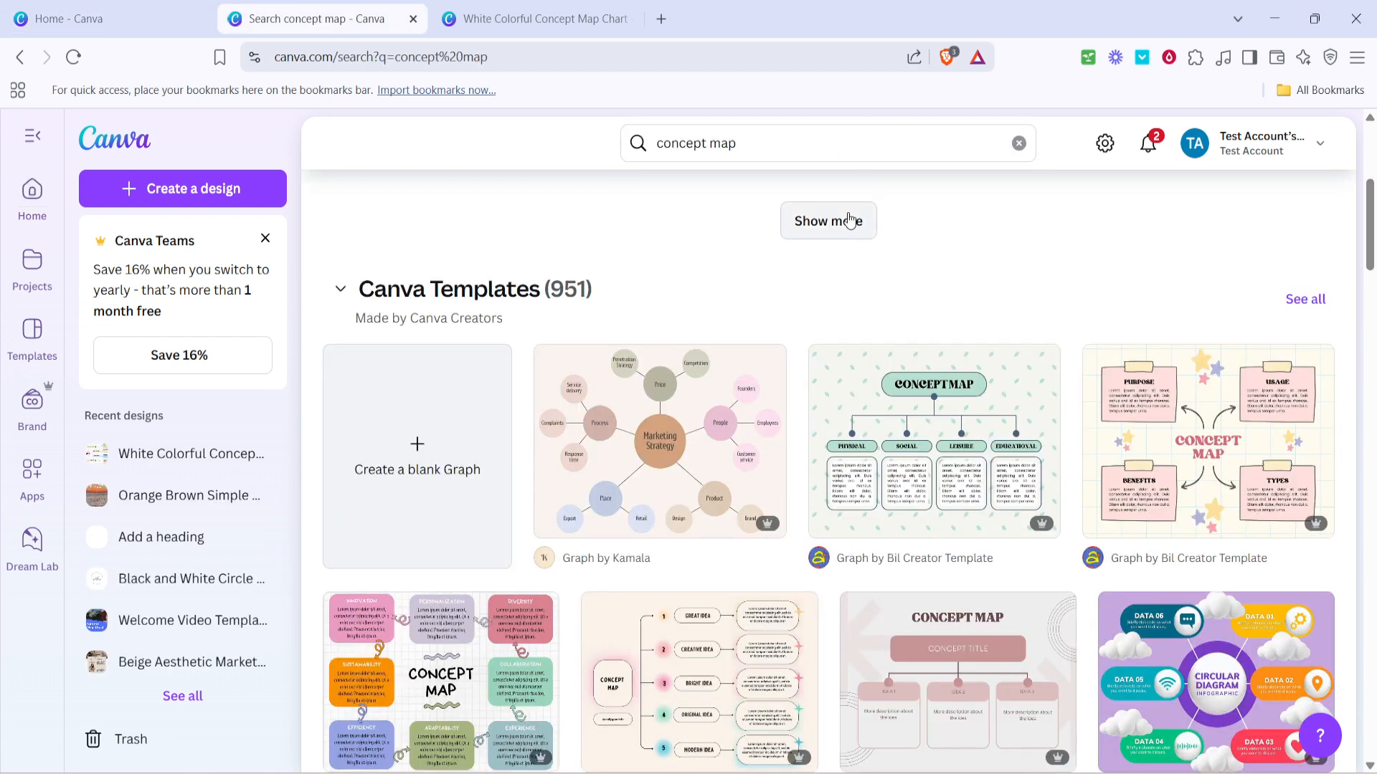
pyautogui.scroll(-3)
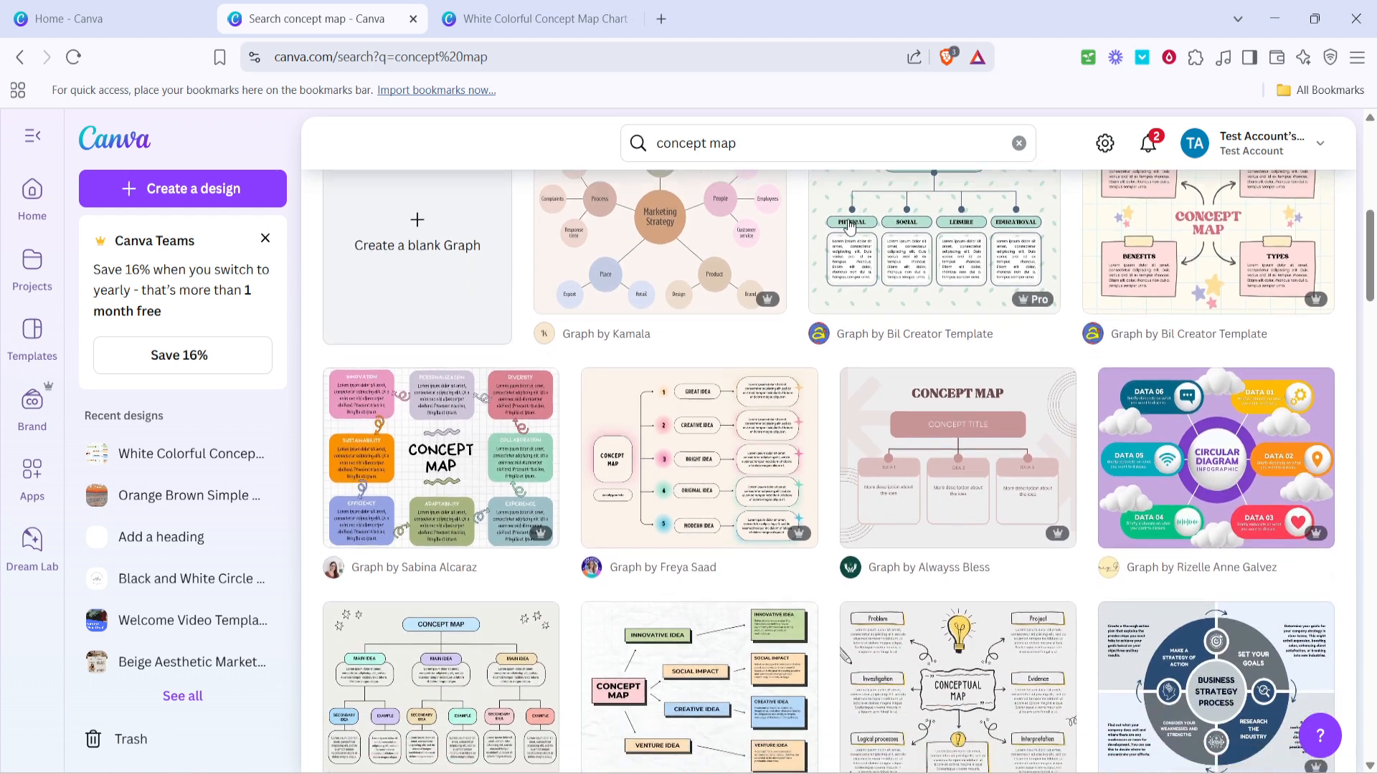
pyautogui.scroll(-3)
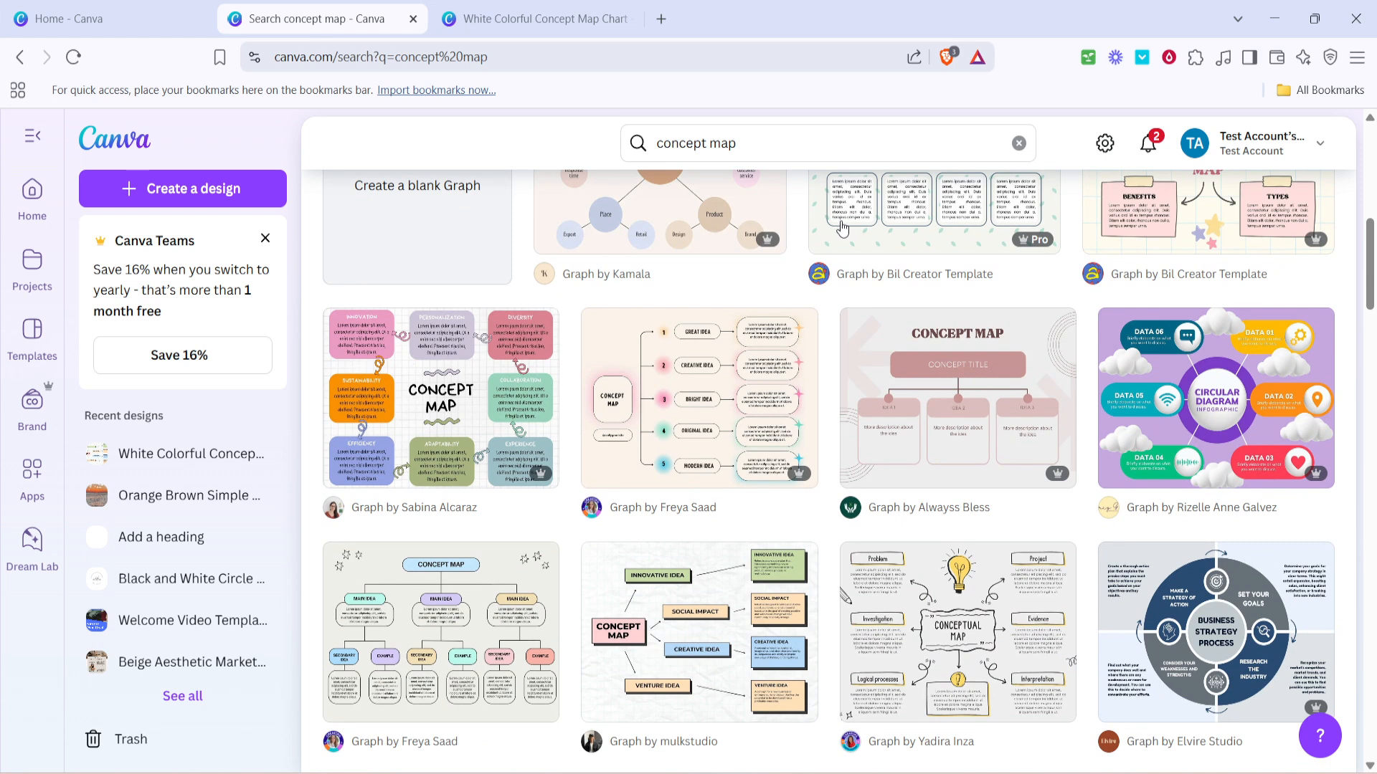
pyautogui.scroll(-3)
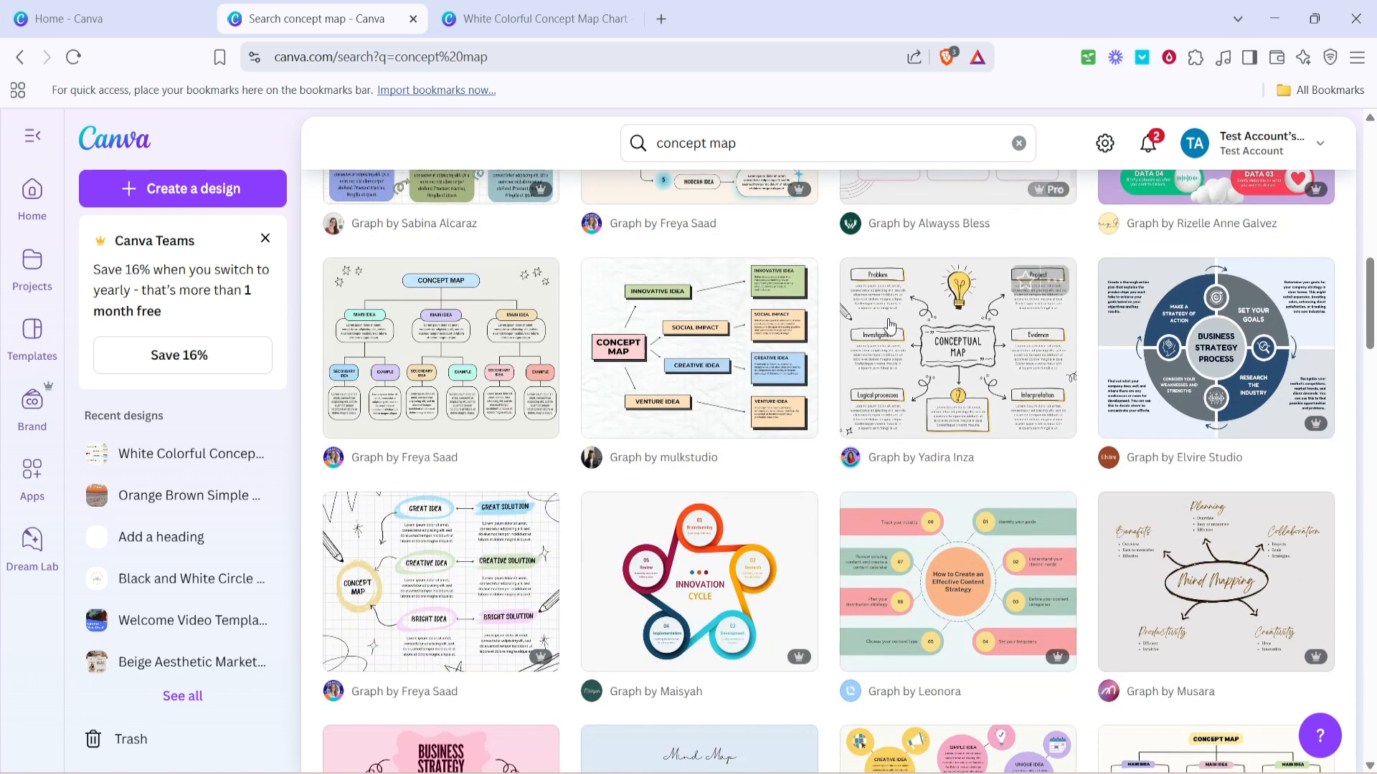
pyautogui.scroll(-3)
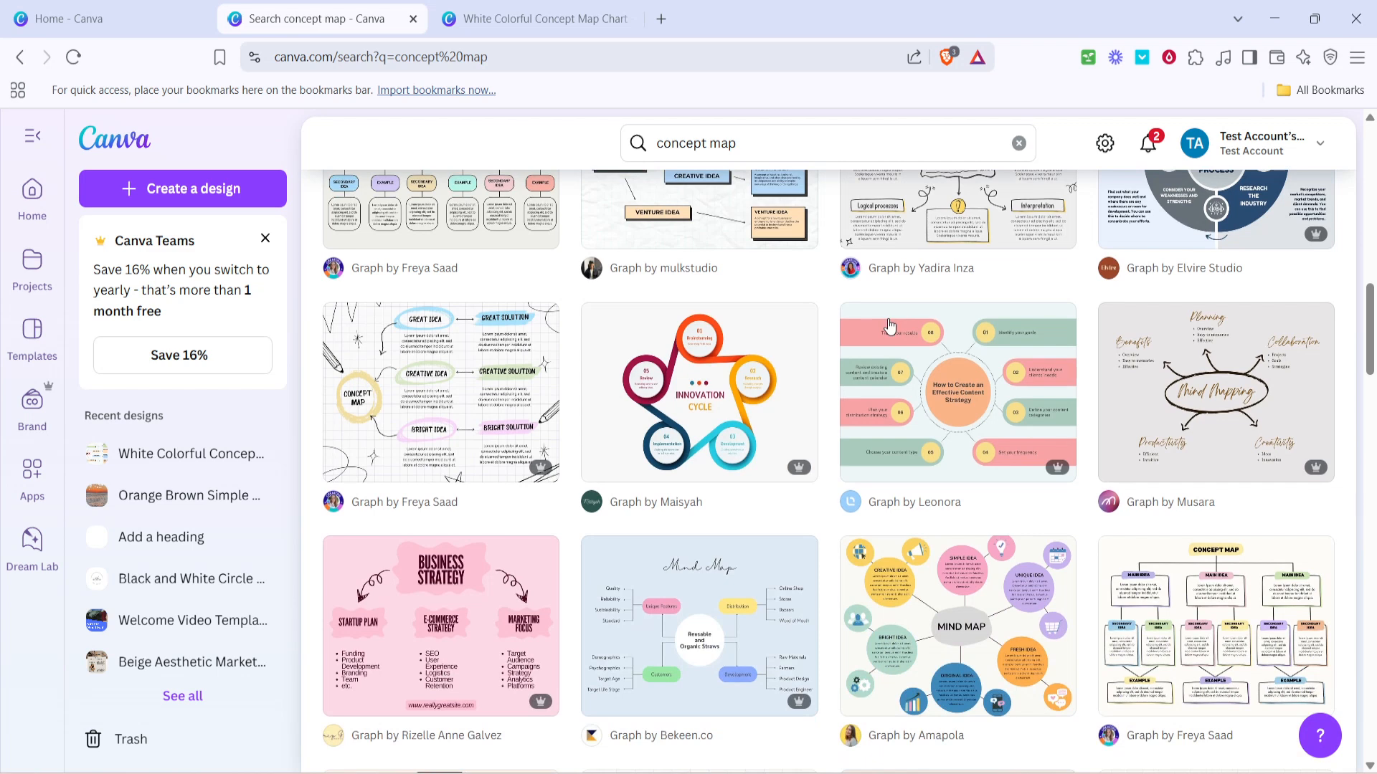
pyautogui.scroll(-3)
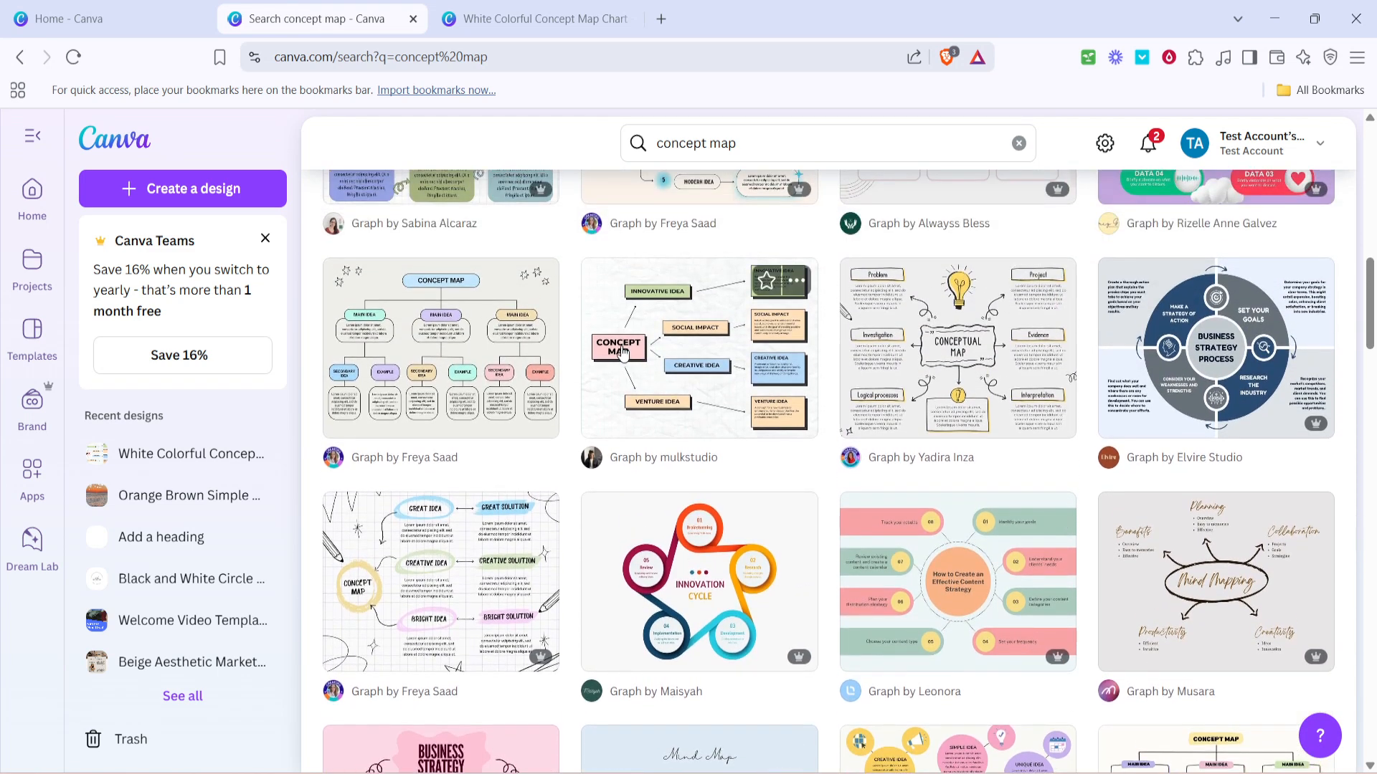
# - Open the preview of mulkstudio's White Colorful Concept Map Chart template
pyautogui.click(697, 348)
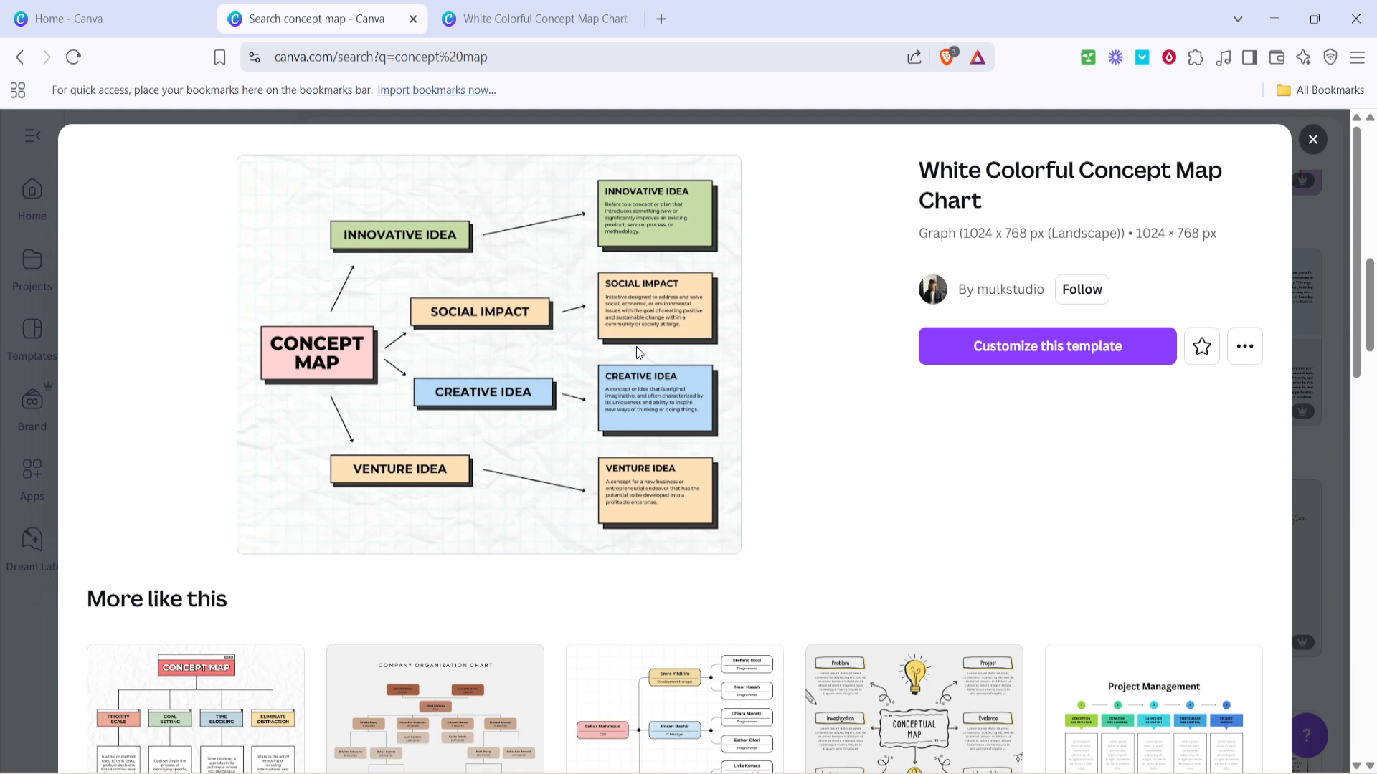
pyautogui.moveTo(841, 341)
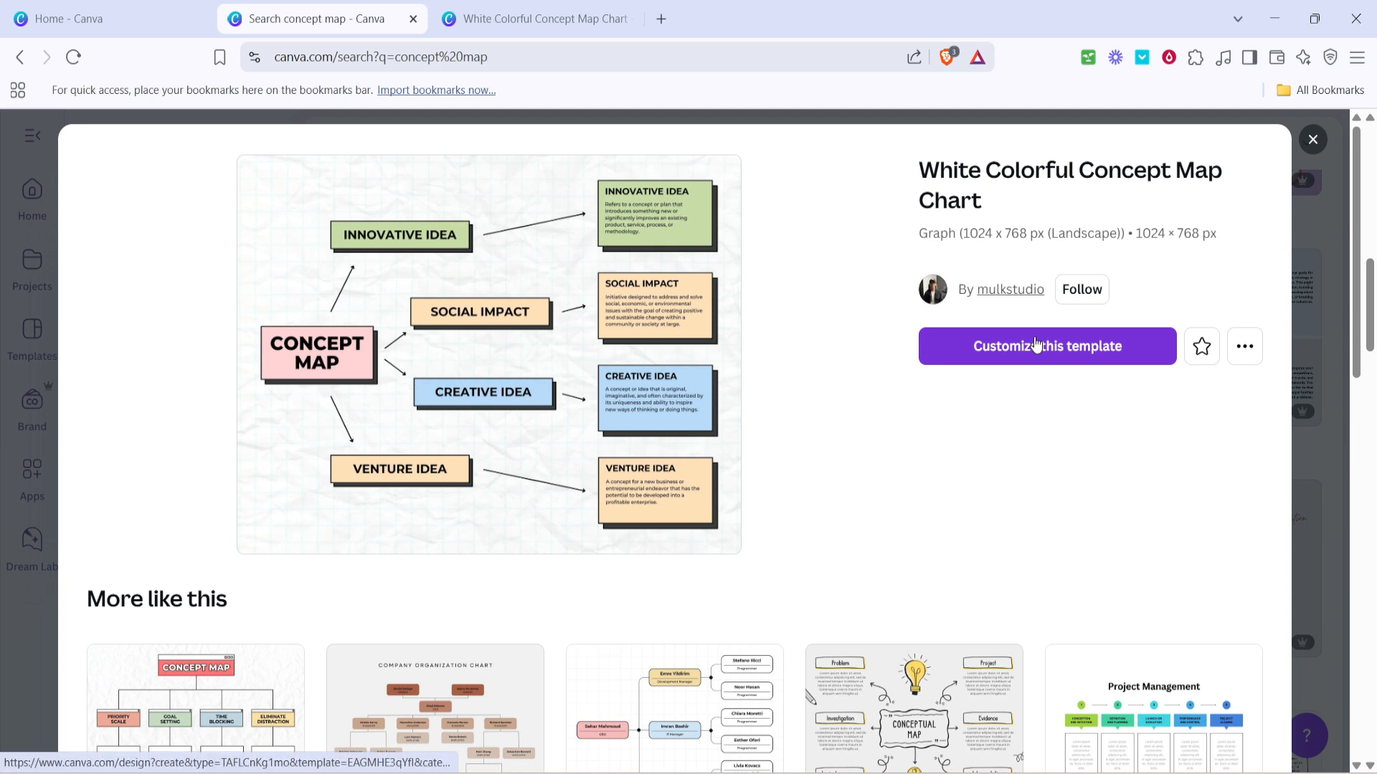
# - Customize the template, then select the SOCIAL IMPACT and CREATIVE IDEA text boxes
pyautogui.click(1046, 345)
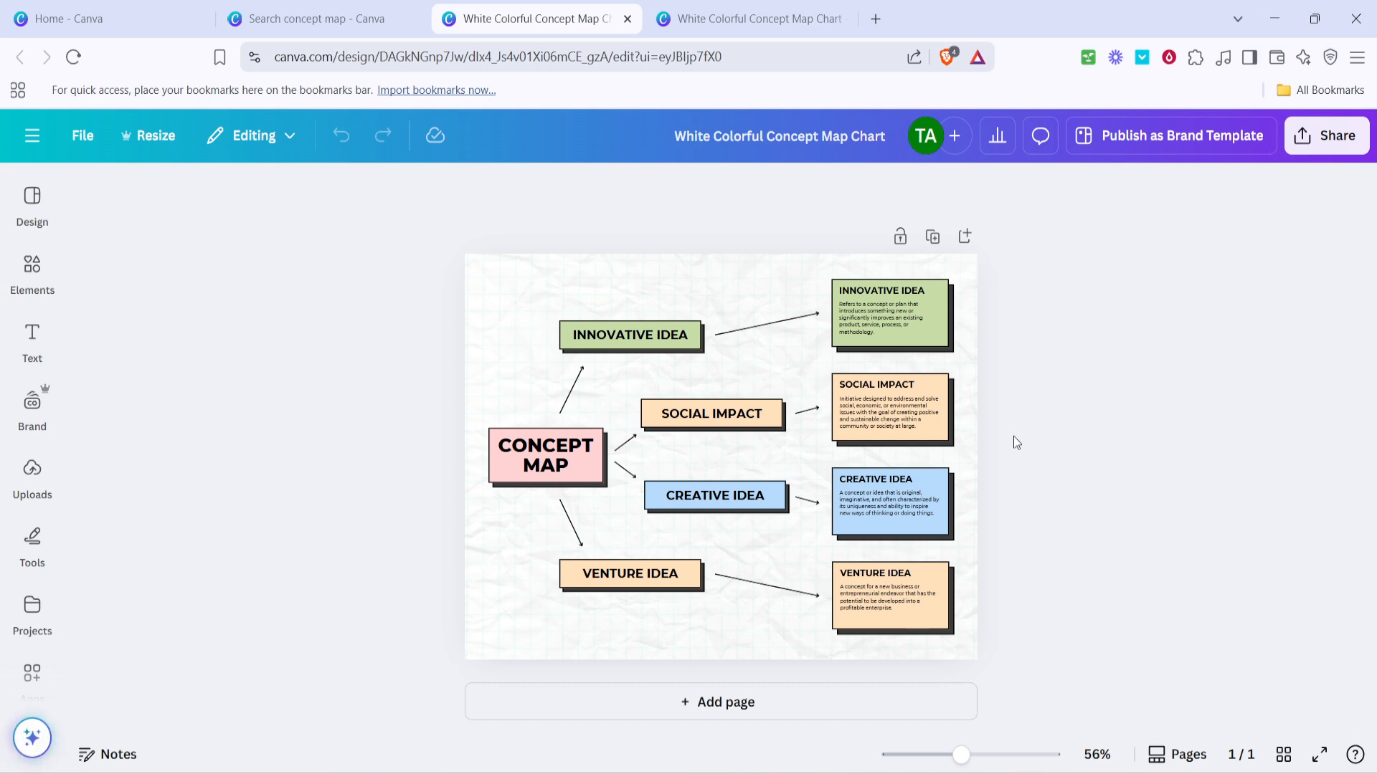
pyautogui.moveTo(966, 567)
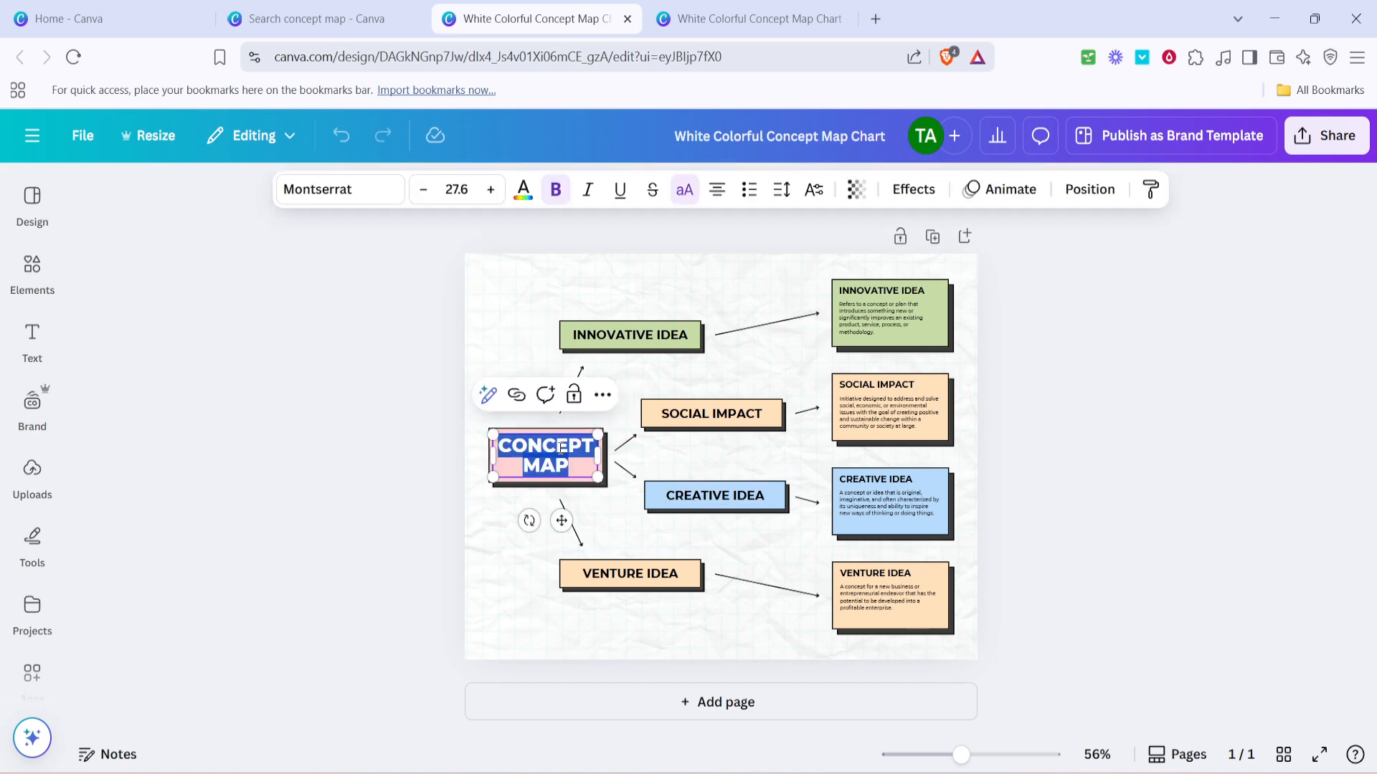
pyautogui.click(711, 413)
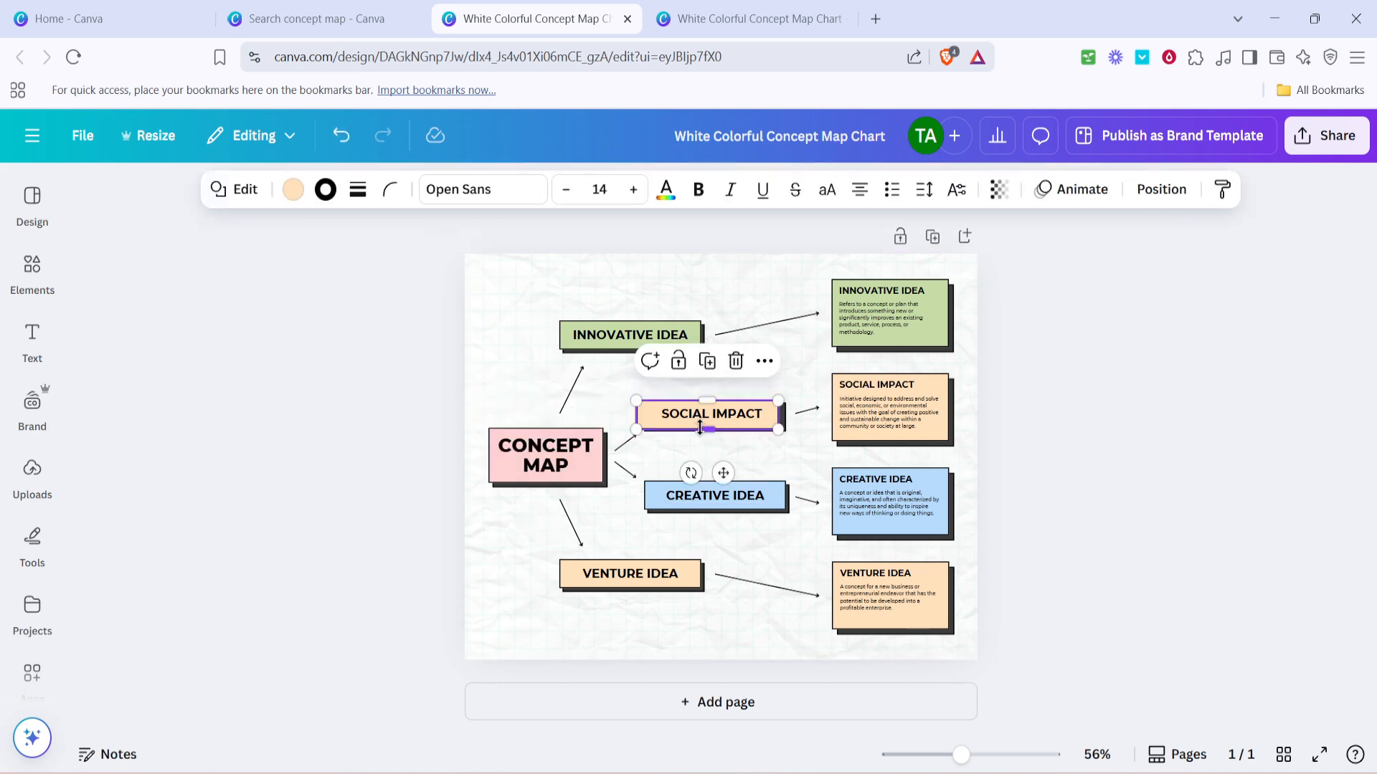
pyautogui.click(715, 496)
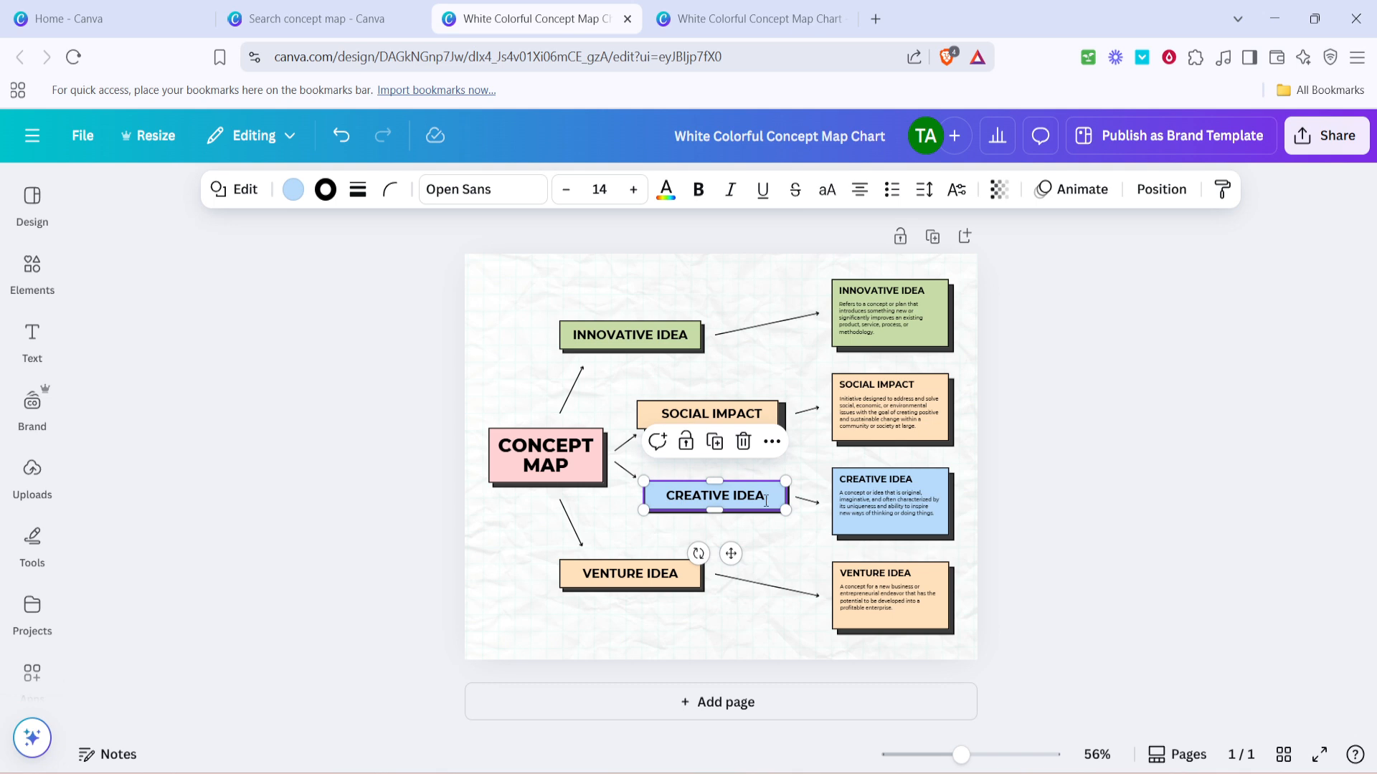